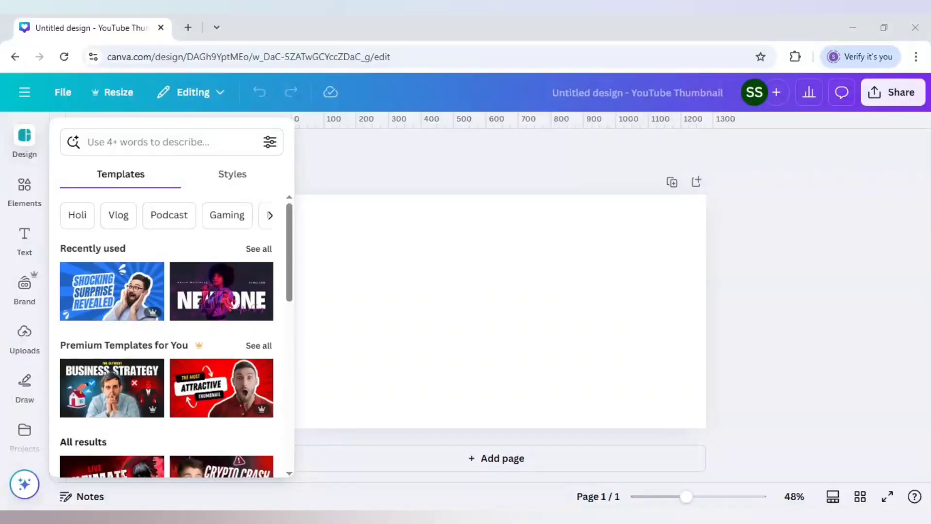
mouse_move(24, 187)
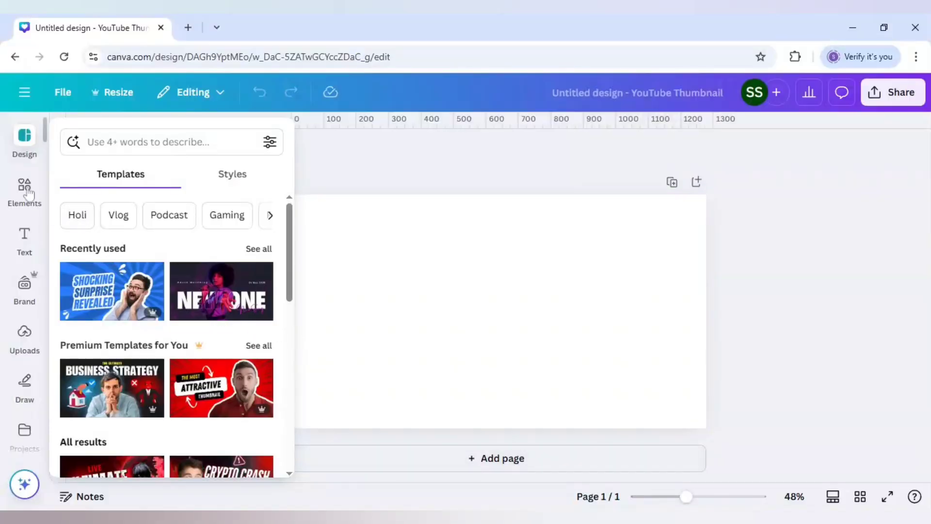
Set a dark starry 'night sky' photo from Elements as the page background
left_click(24, 190)
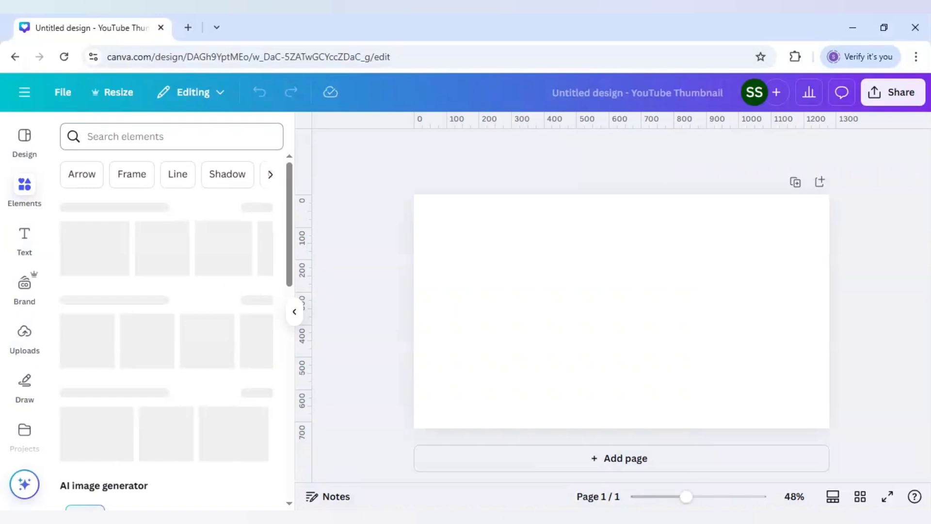
type("nigh")
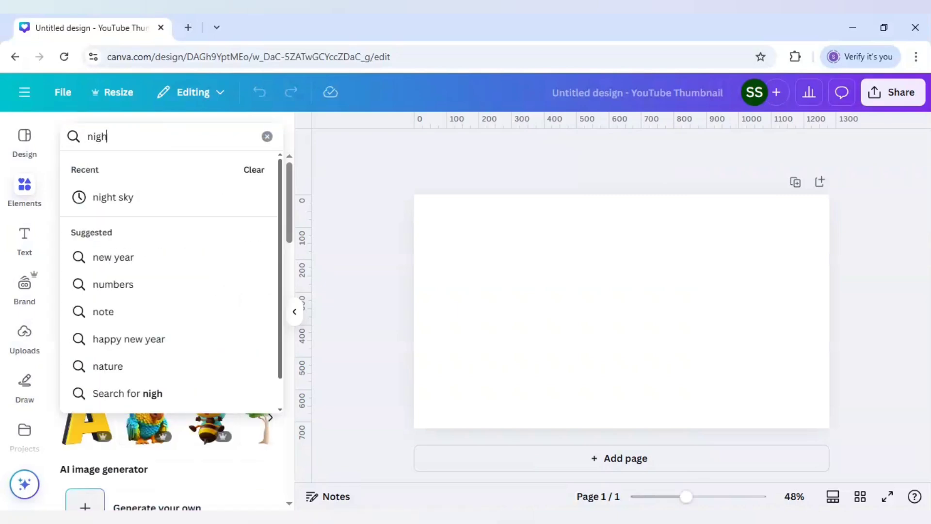
left_click(113, 197)
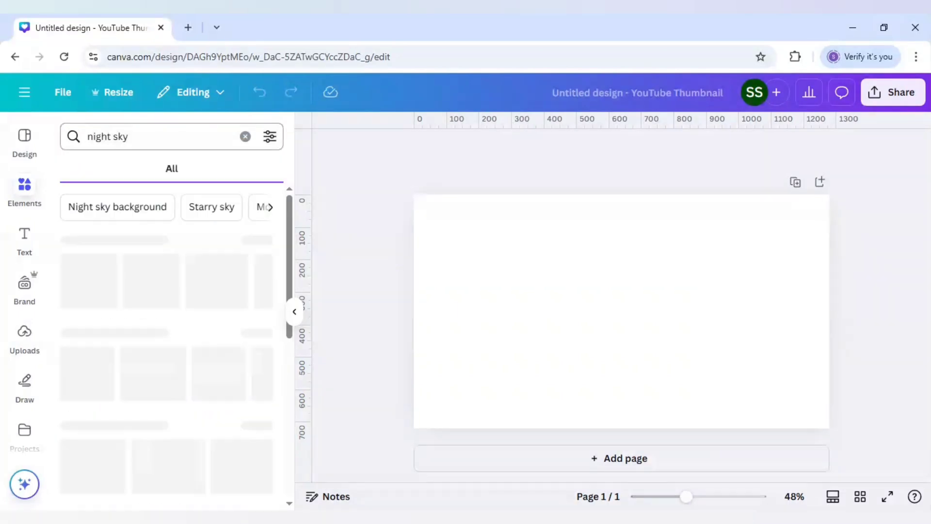
left_click(157, 168)
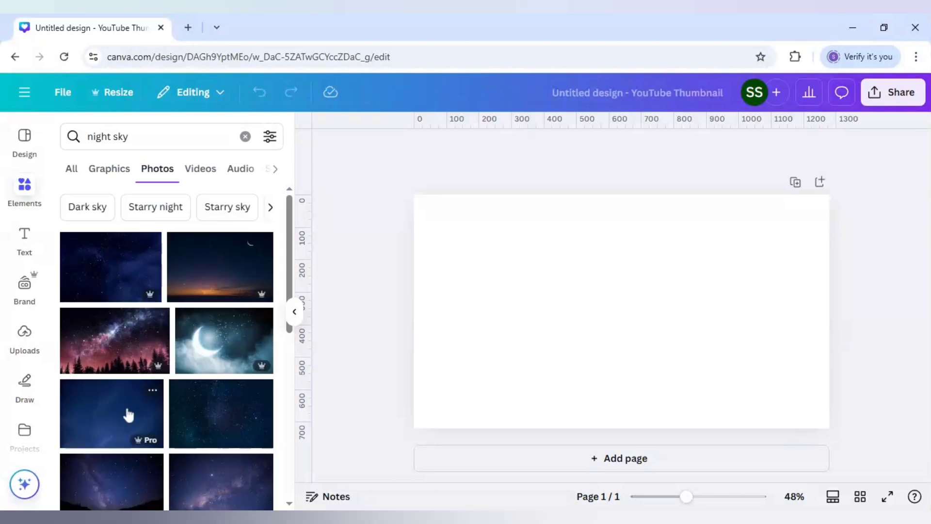
right_click(621, 309)
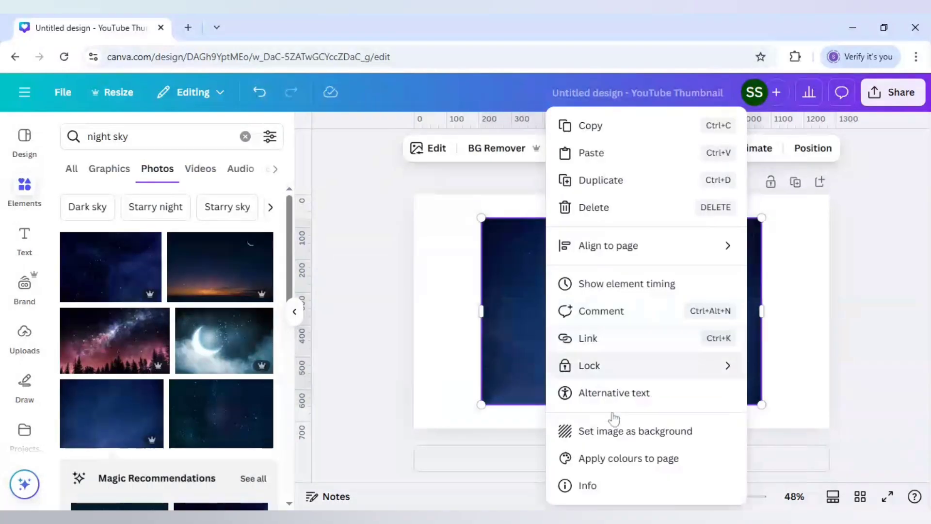
left_click(635, 431)
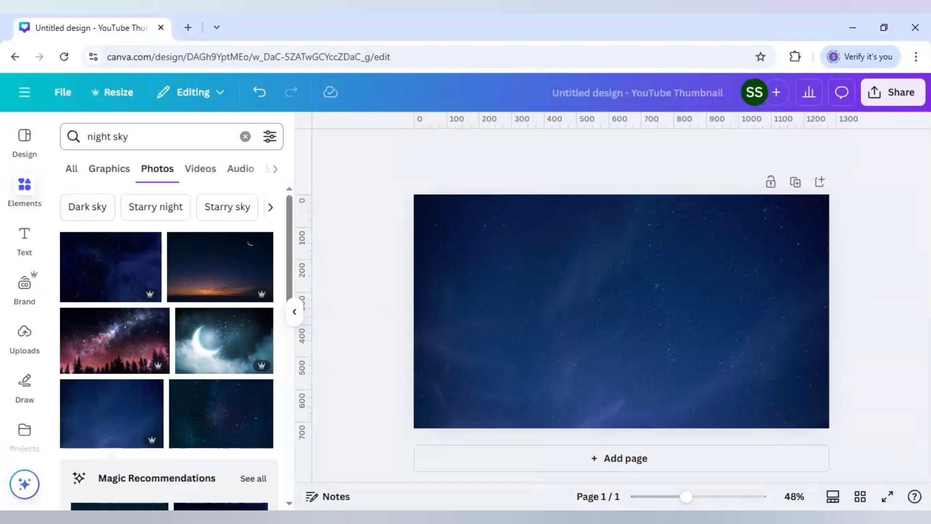
type("3d cartoon")
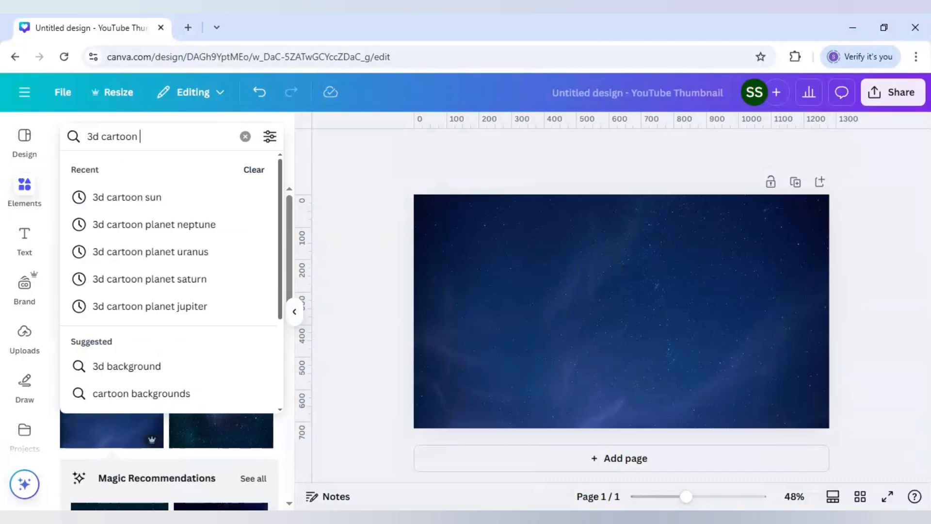
Add a plain yellow '3d cartoon sun' graphic and drag it half off the left edge
left_click(127, 197)
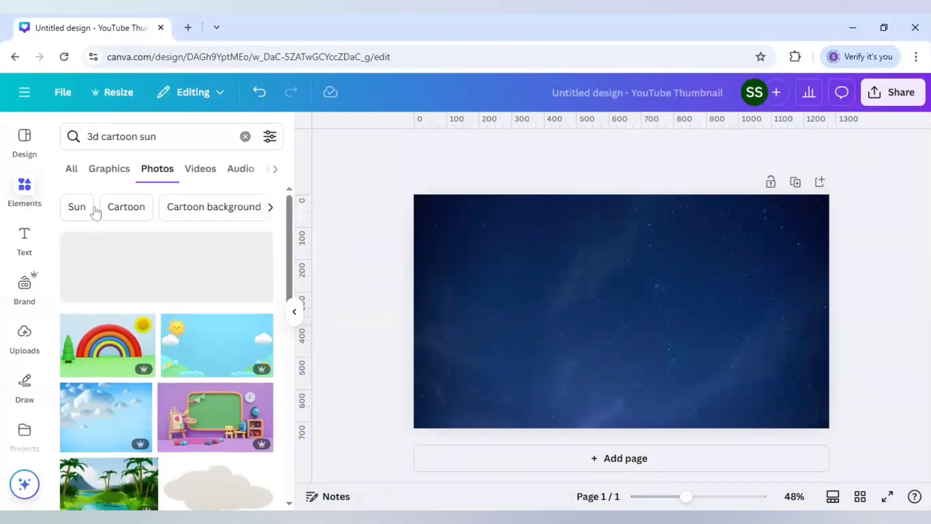
left_click(109, 169)
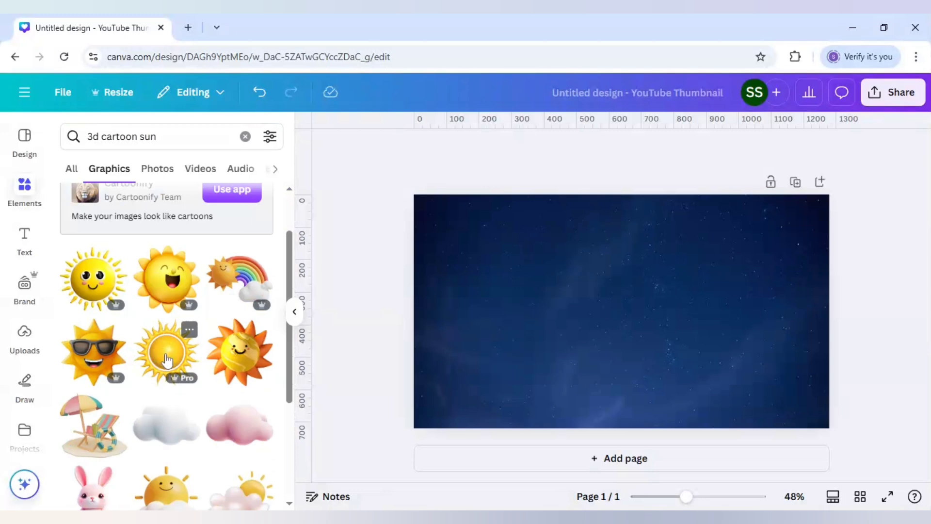
left_click(166, 350)
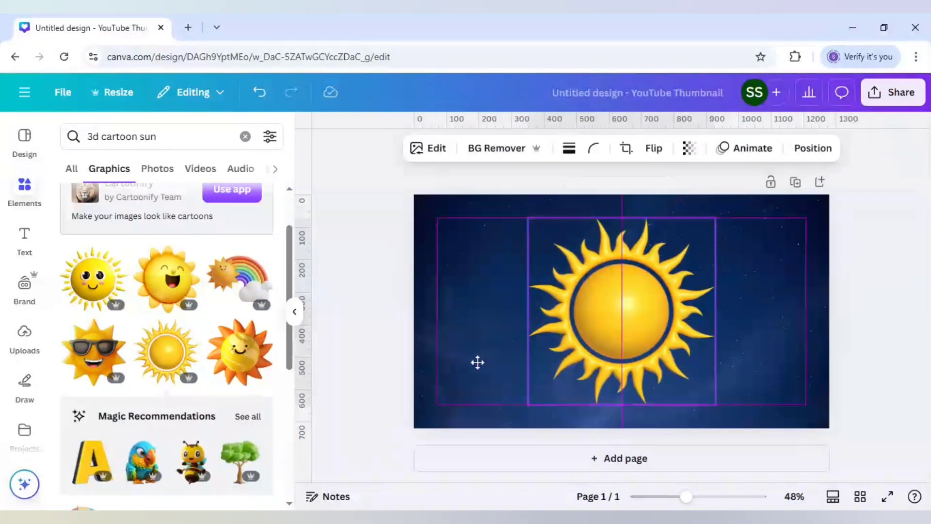
left_click_drag(621, 311, 454, 317)
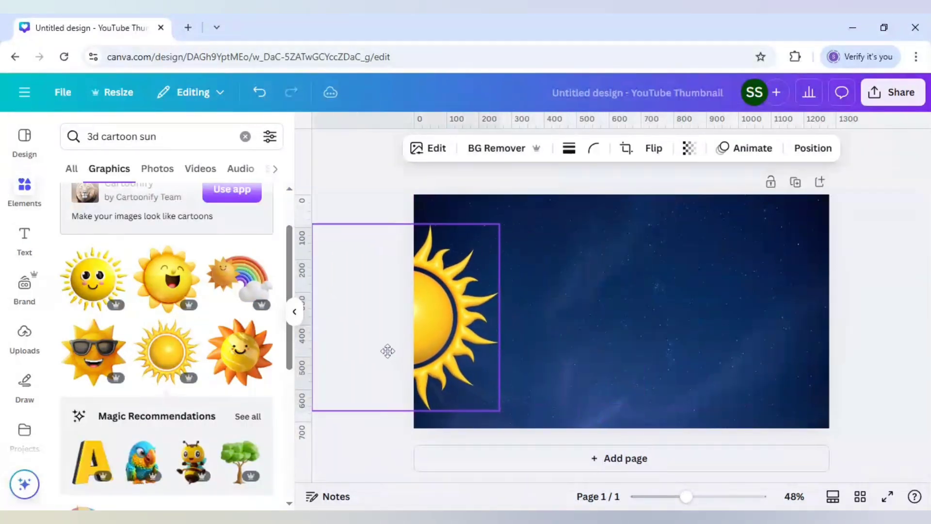
left_click(452, 314)
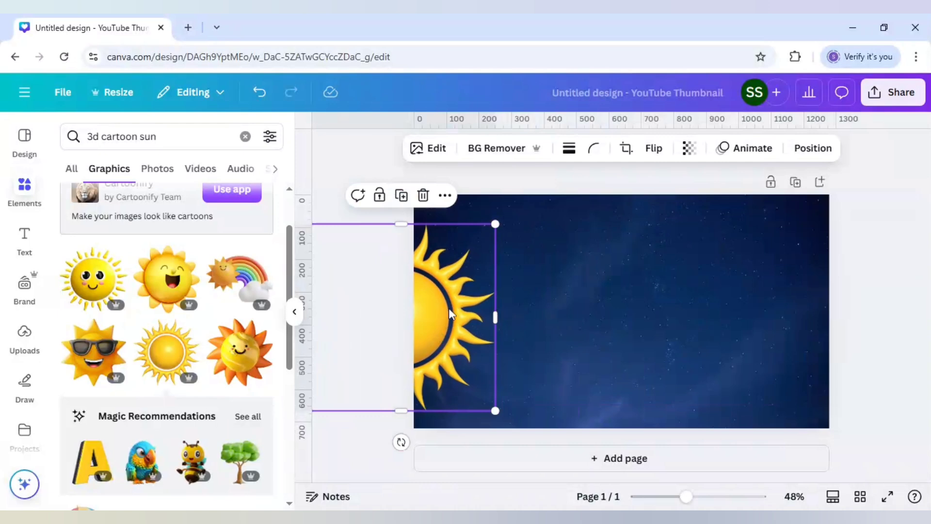
mouse_move(439, 323)
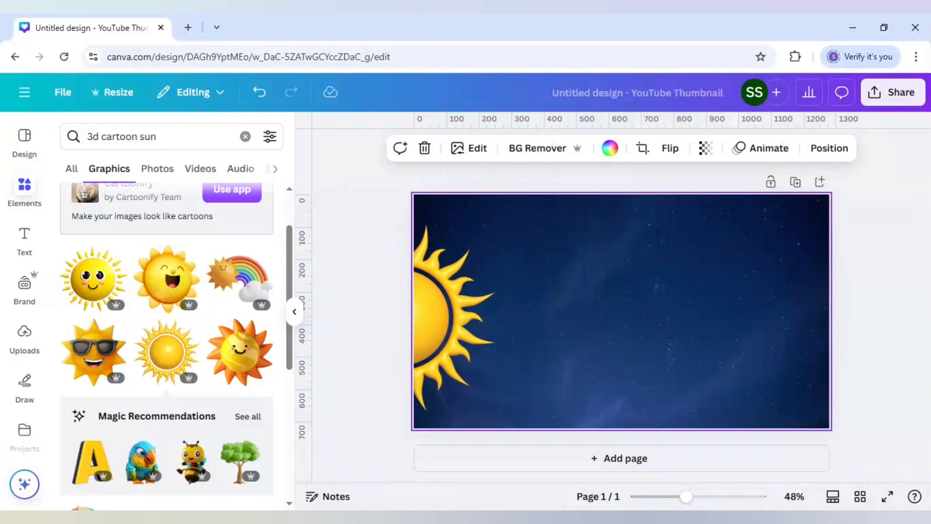
mouse_move(384, 211)
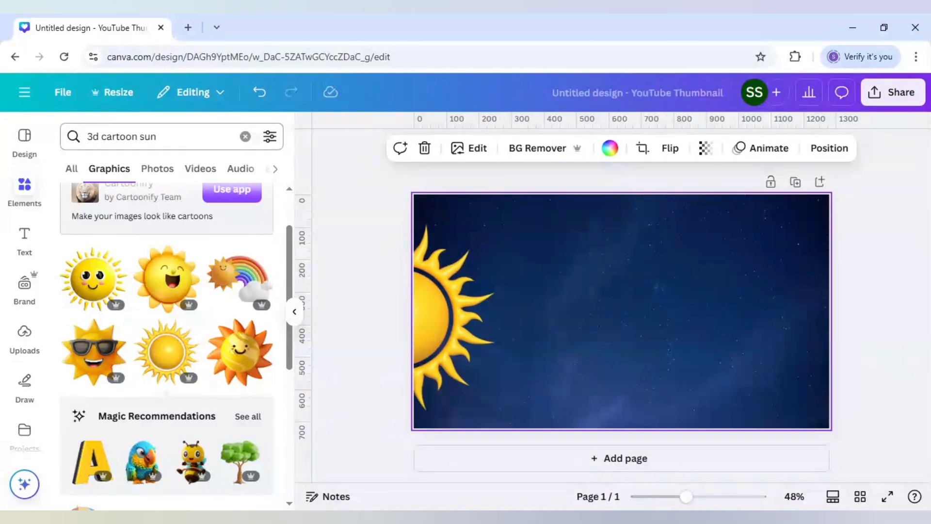
left_click(160, 137)
type("3d")
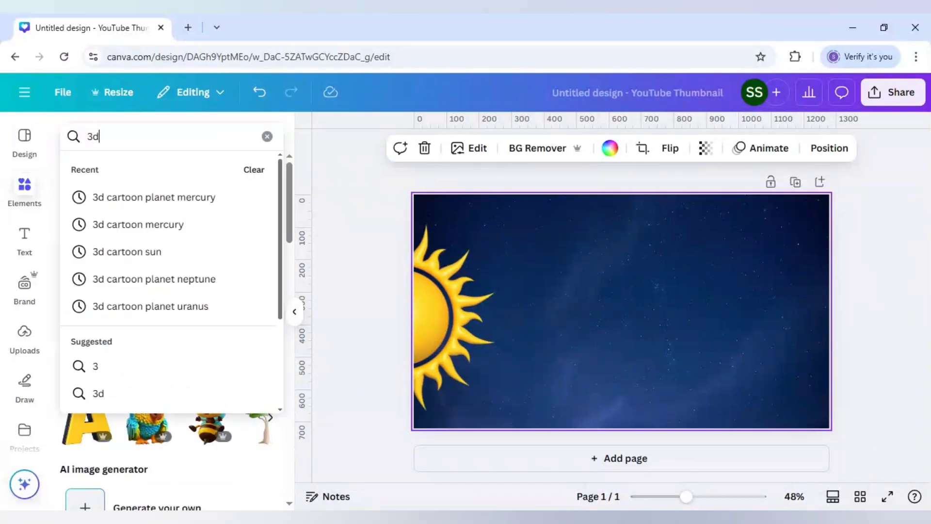
Add cartoon planets, shrinking Mercury to about 116 px beside the sun, plus ringed Uranus
type("cartoon planet me")
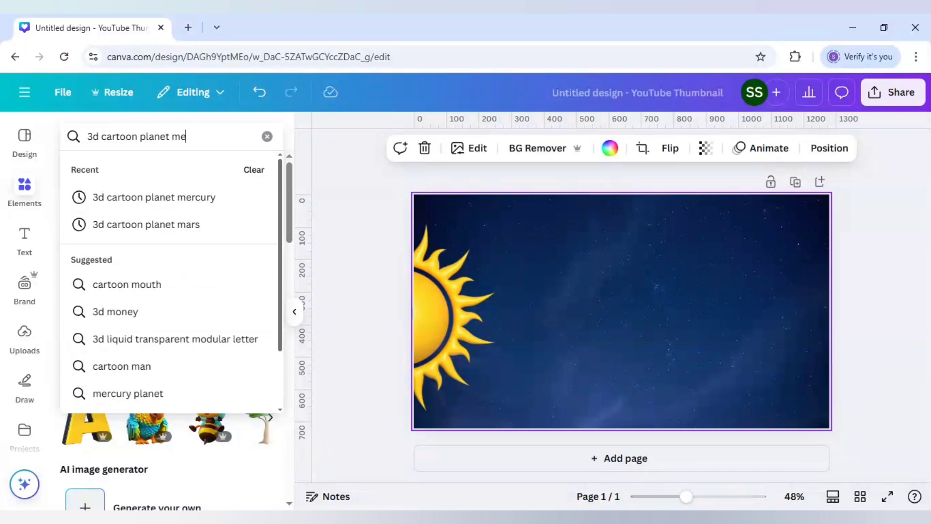
left_click(155, 197)
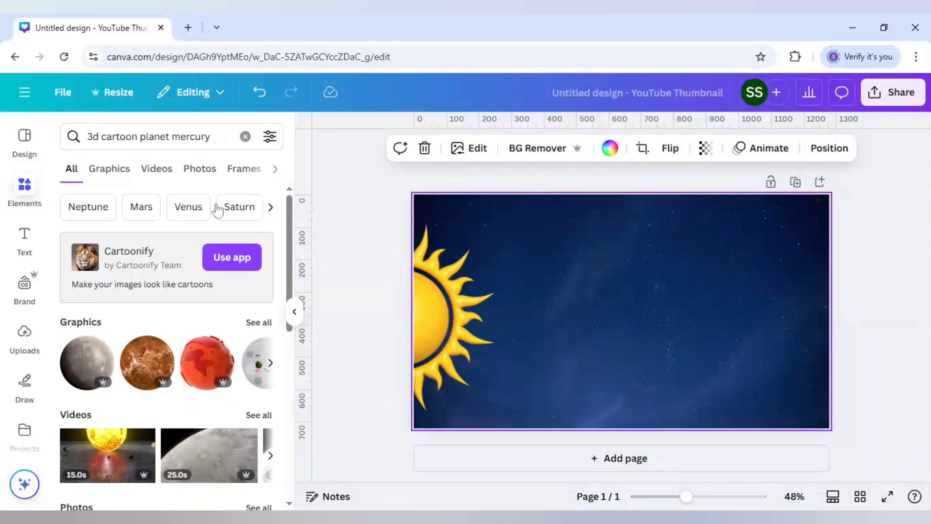
mouse_move(251, 327)
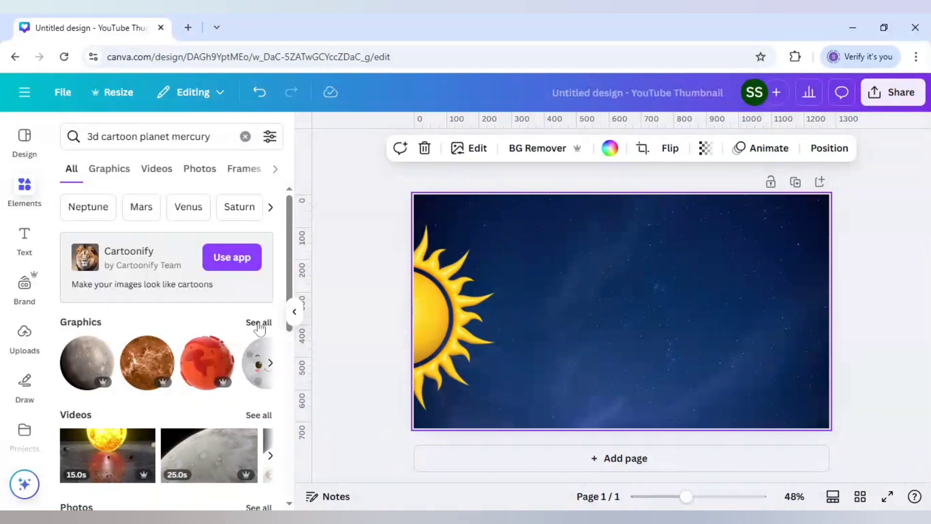
left_click(109, 168)
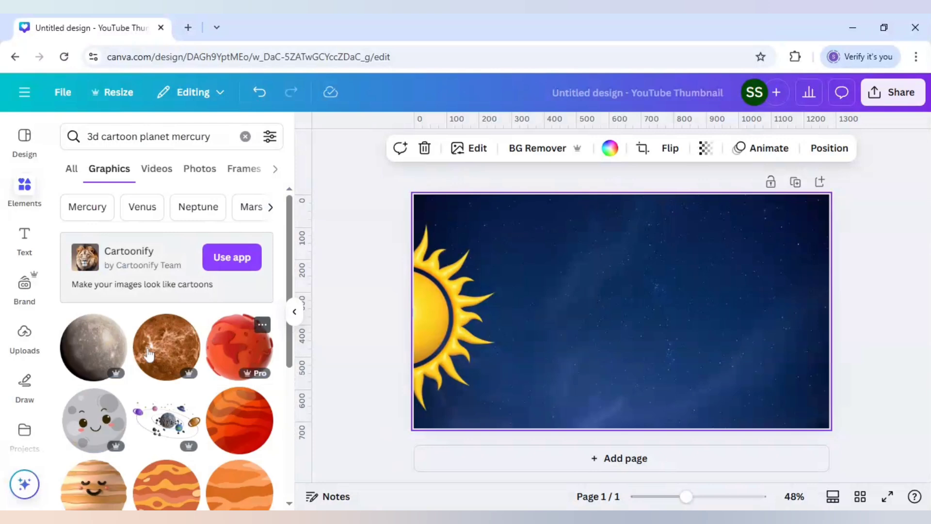
scroll("down", 3)
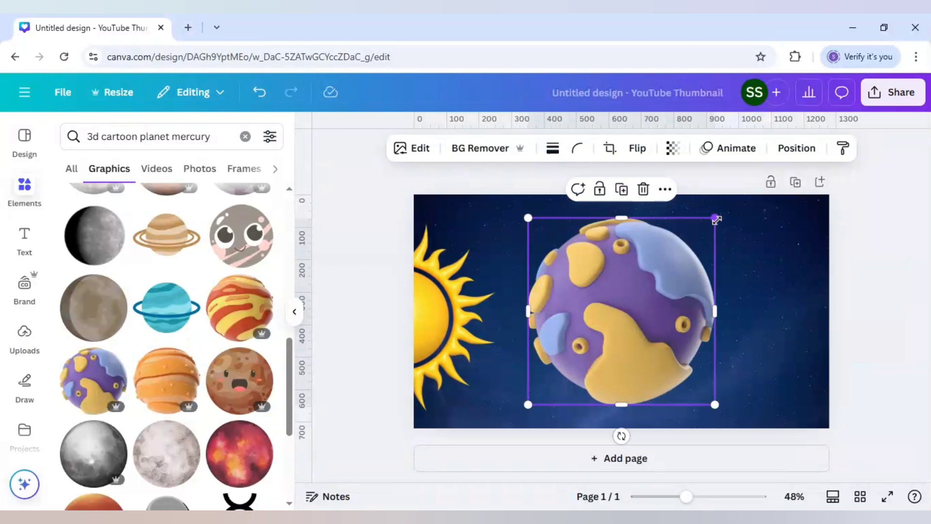
left_click_drag(716, 218, 567, 370)
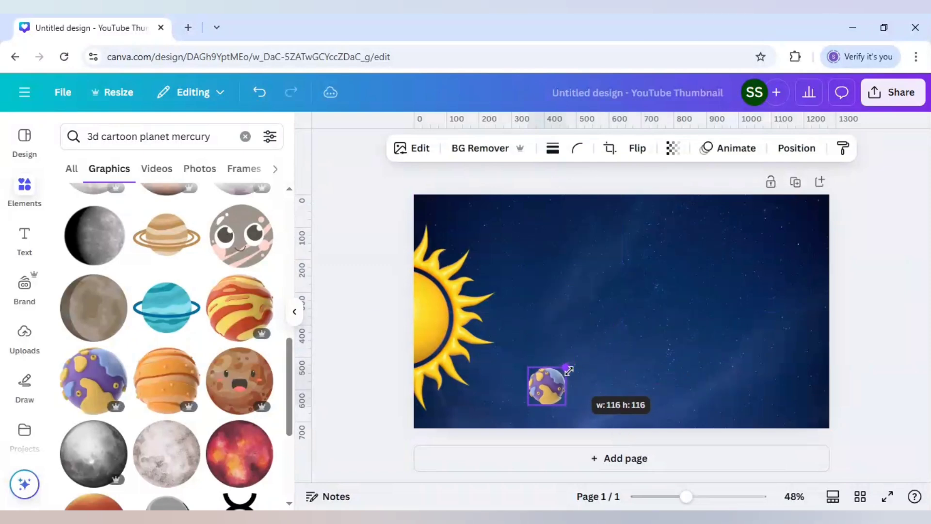
left_click_drag(546, 386, 523, 271)
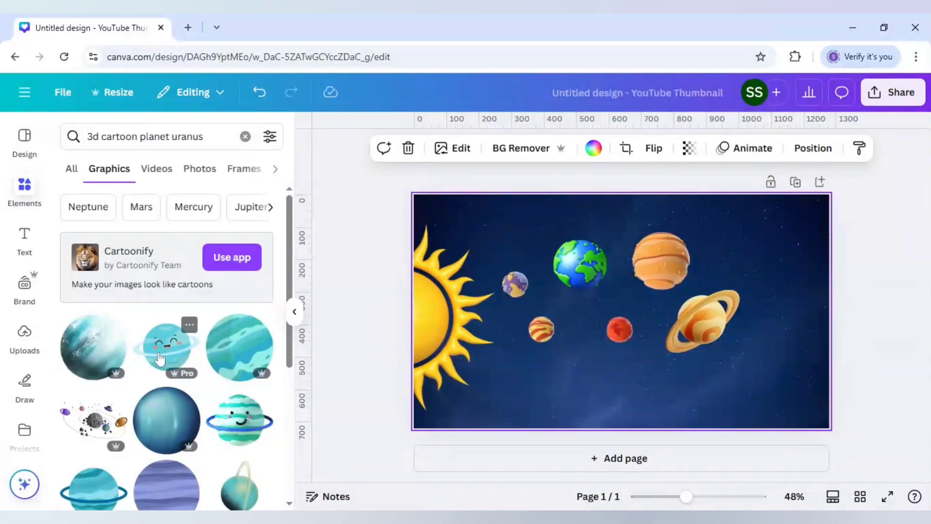
left_click(188, 343)
type("neptune")
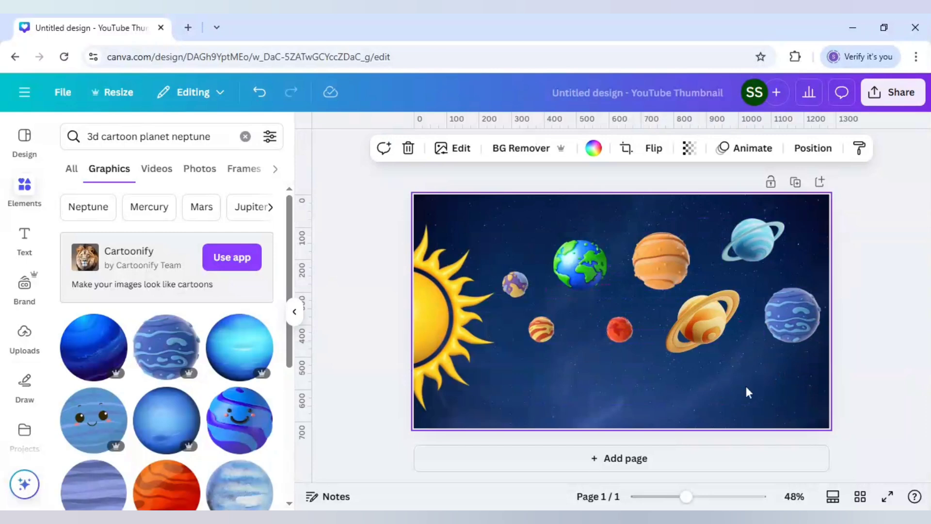
mouse_move(769, 287)
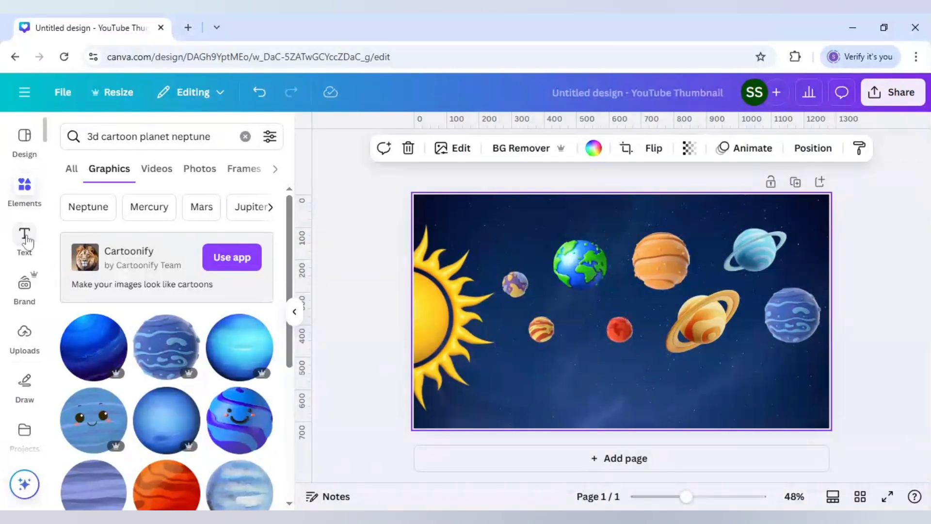
Add subheading labels such as Sun, Jupiter and Saturn, aligning each under its planet
left_click(25, 239)
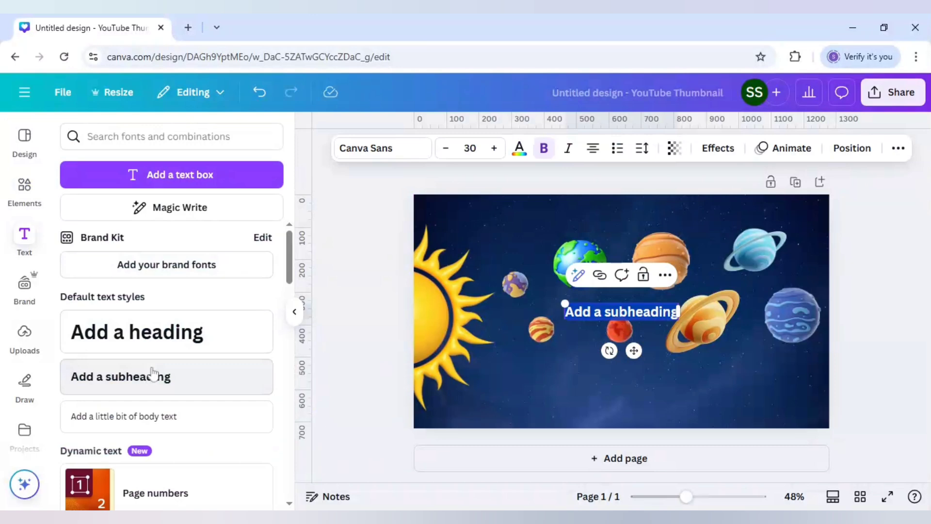
type("Sun")
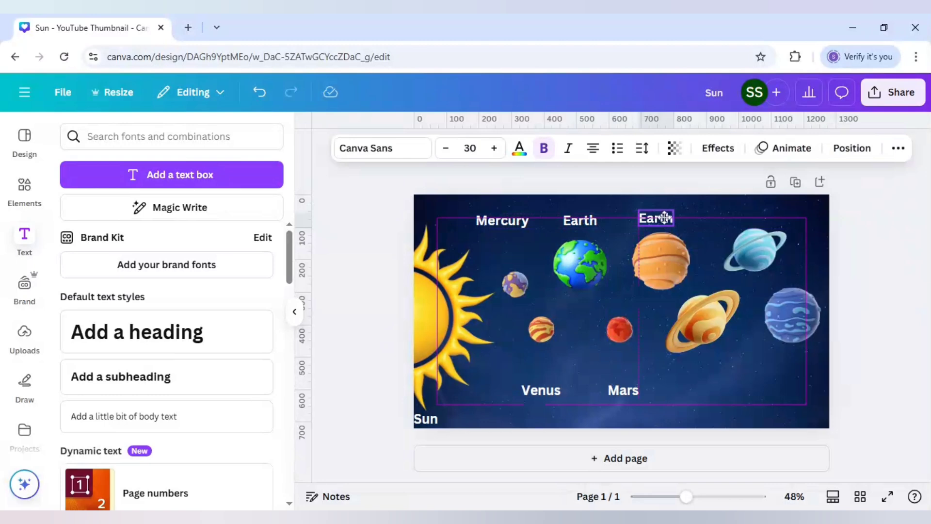
type("Jupiter")
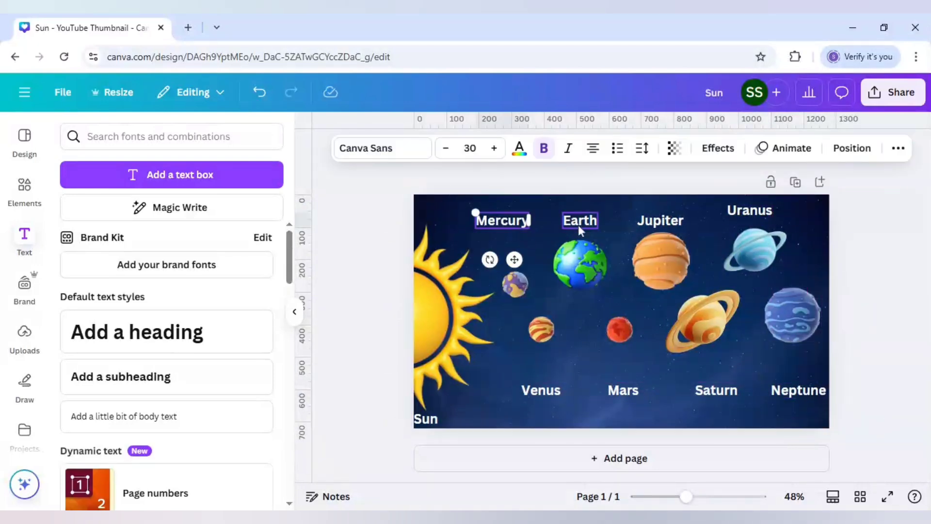
left_click(711, 390)
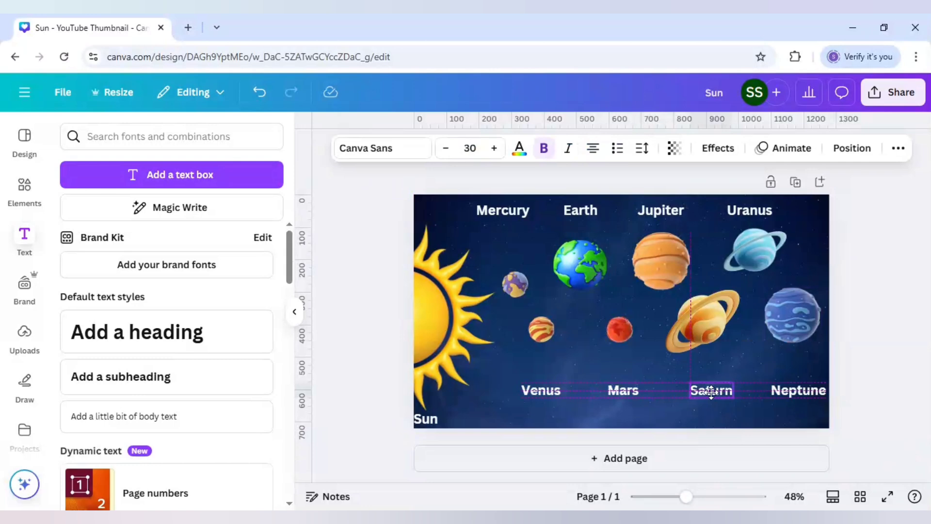
left_click(792, 390)
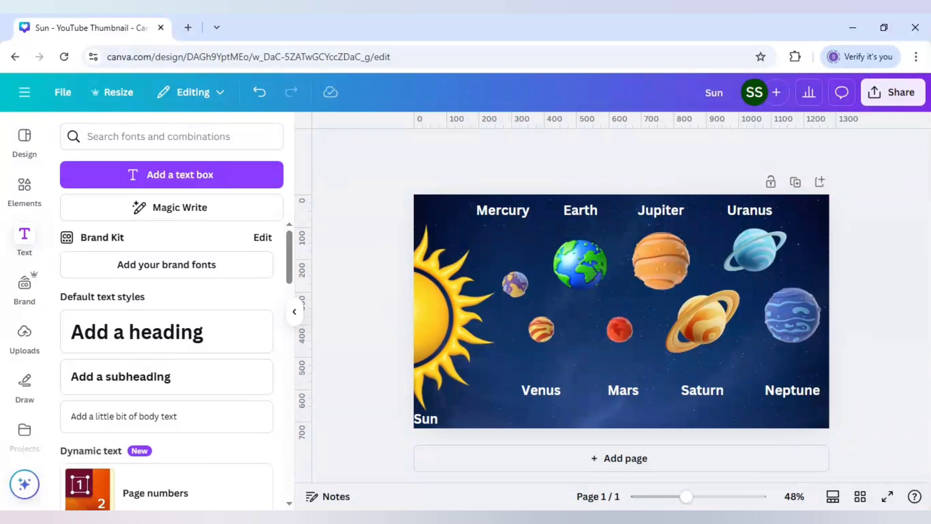
left_click(579, 223)
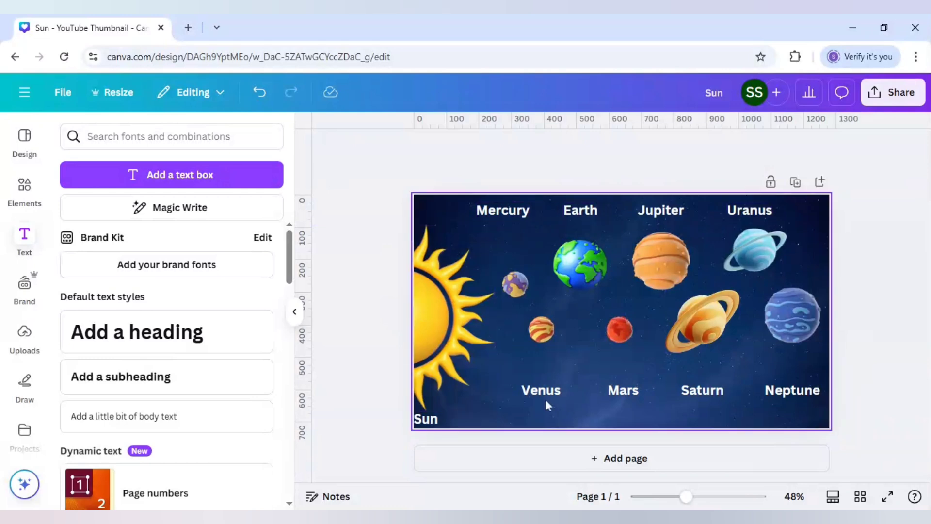
mouse_move(783, 411)
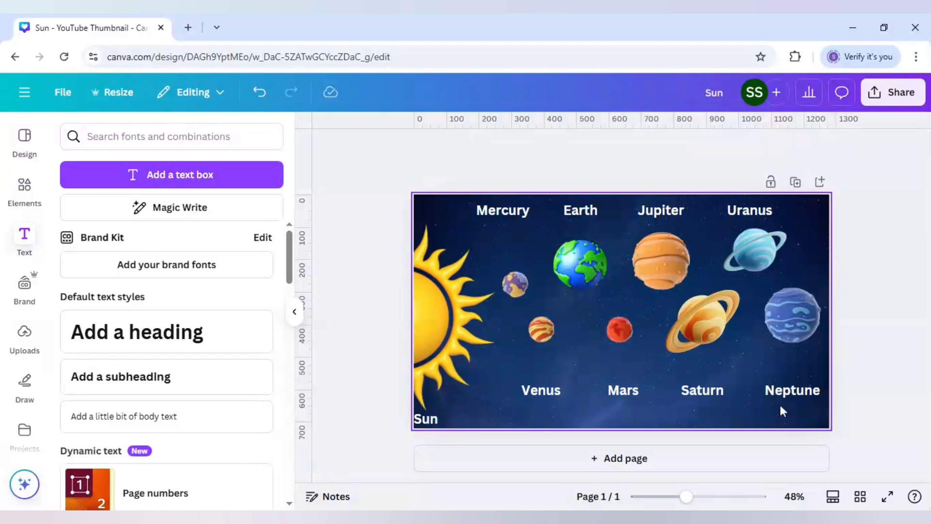
mouse_move(514, 431)
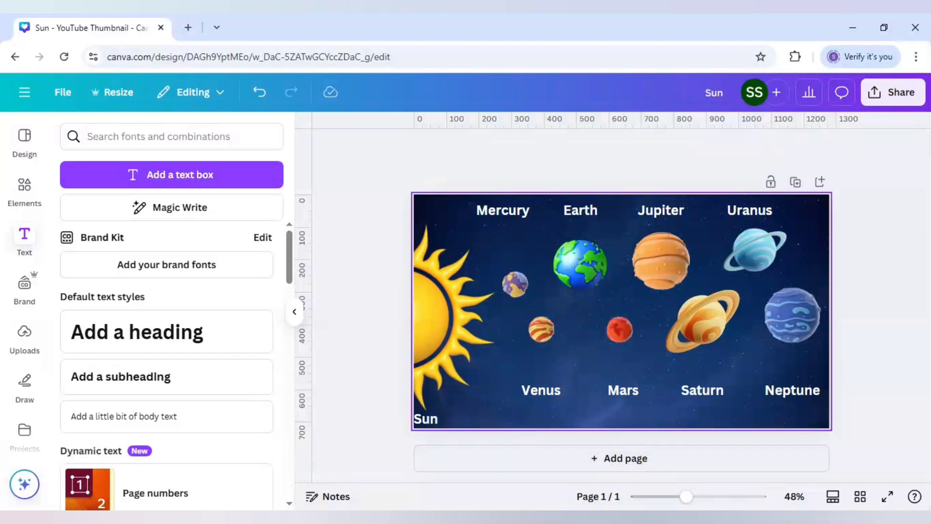
mouse_move(571, 345)
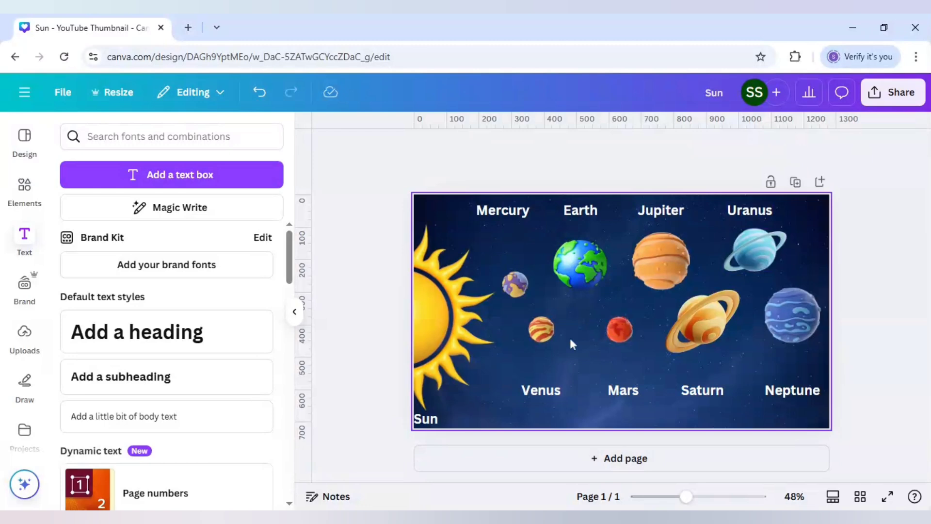
Select the planets, apply the clockwise Rotate animation, and fine-tune its speed slider
left_click(514, 283)
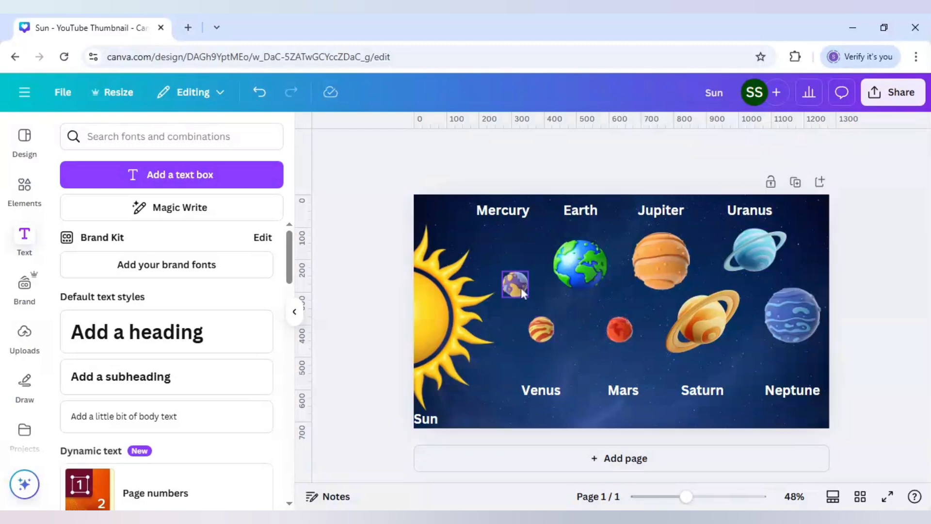
left_click(515, 283)
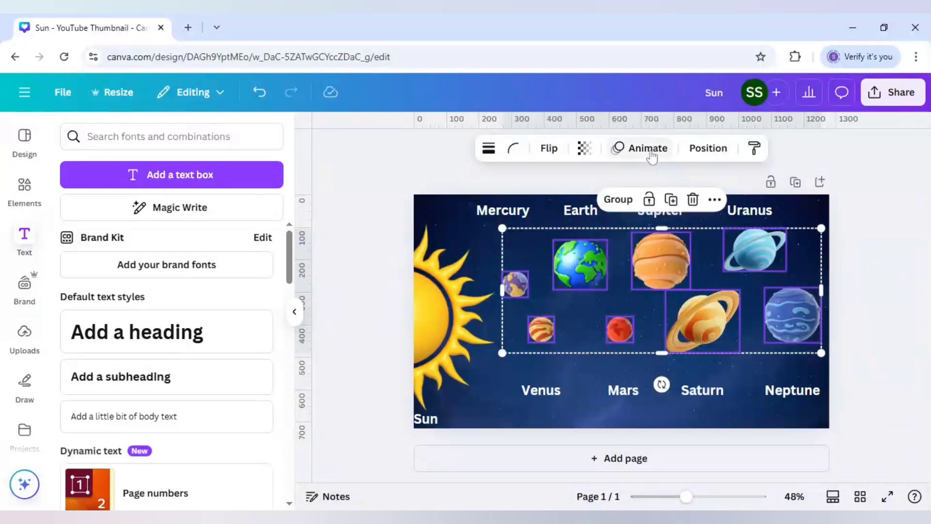
left_click(640, 148)
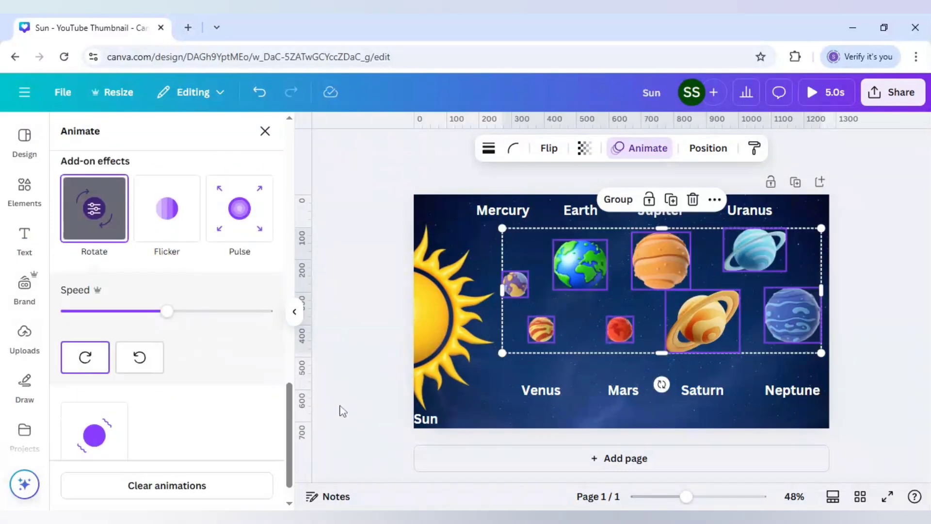
left_click_drag(167, 310, 154, 310)
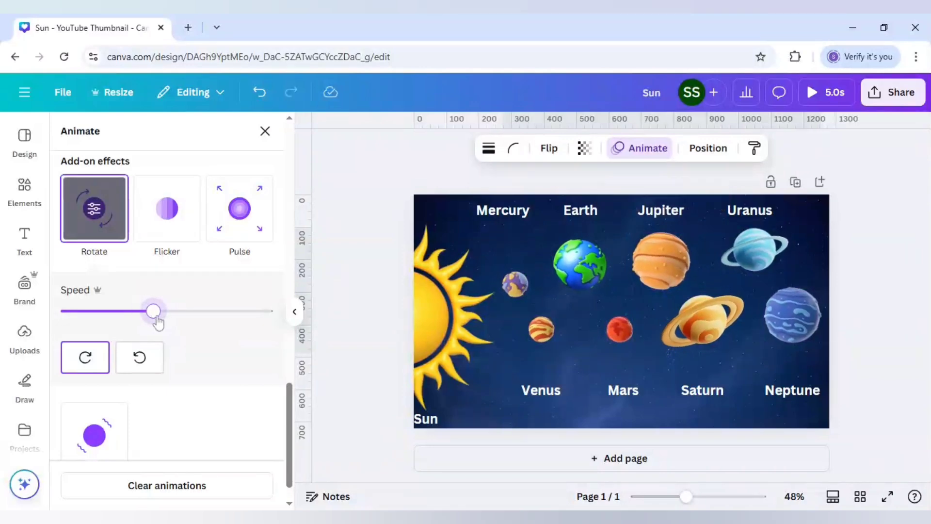
left_click_drag(153, 310, 166, 311)
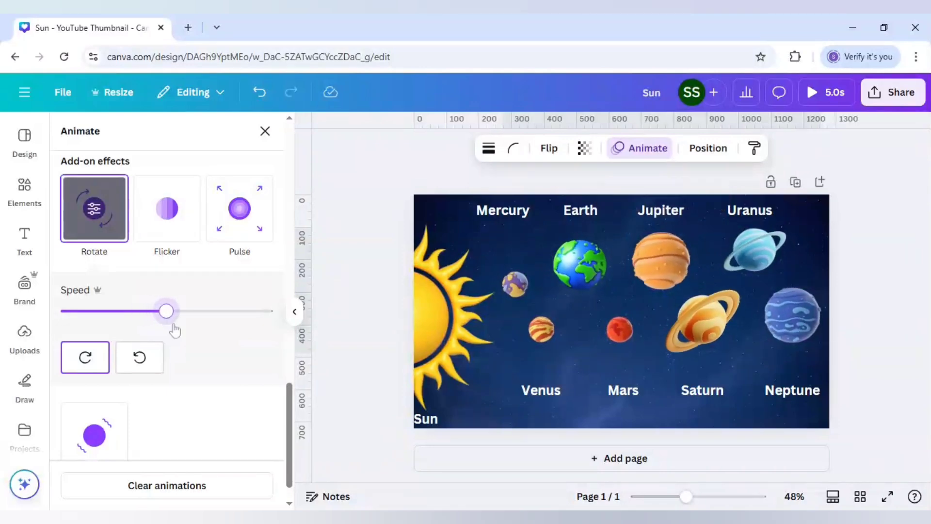